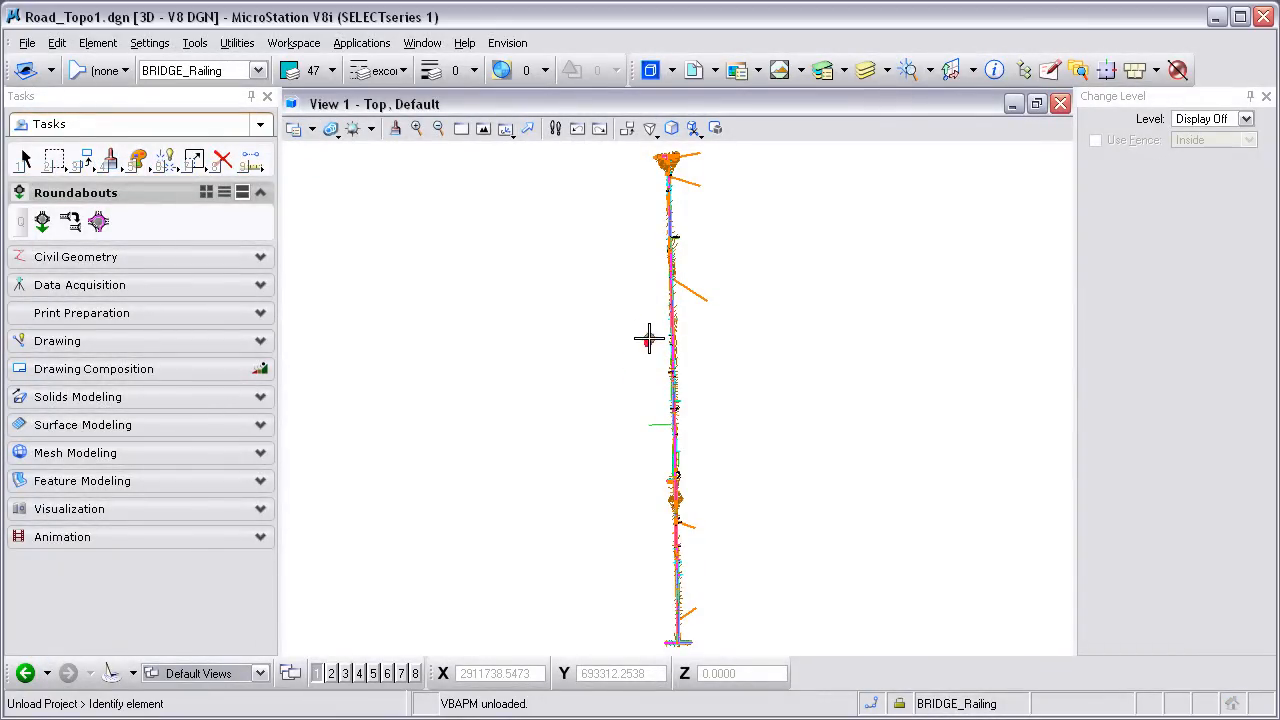
Step: Open the Utilities menu and show the Macro submenu
{"action": "left_click", "coordinate": [675, 605]}
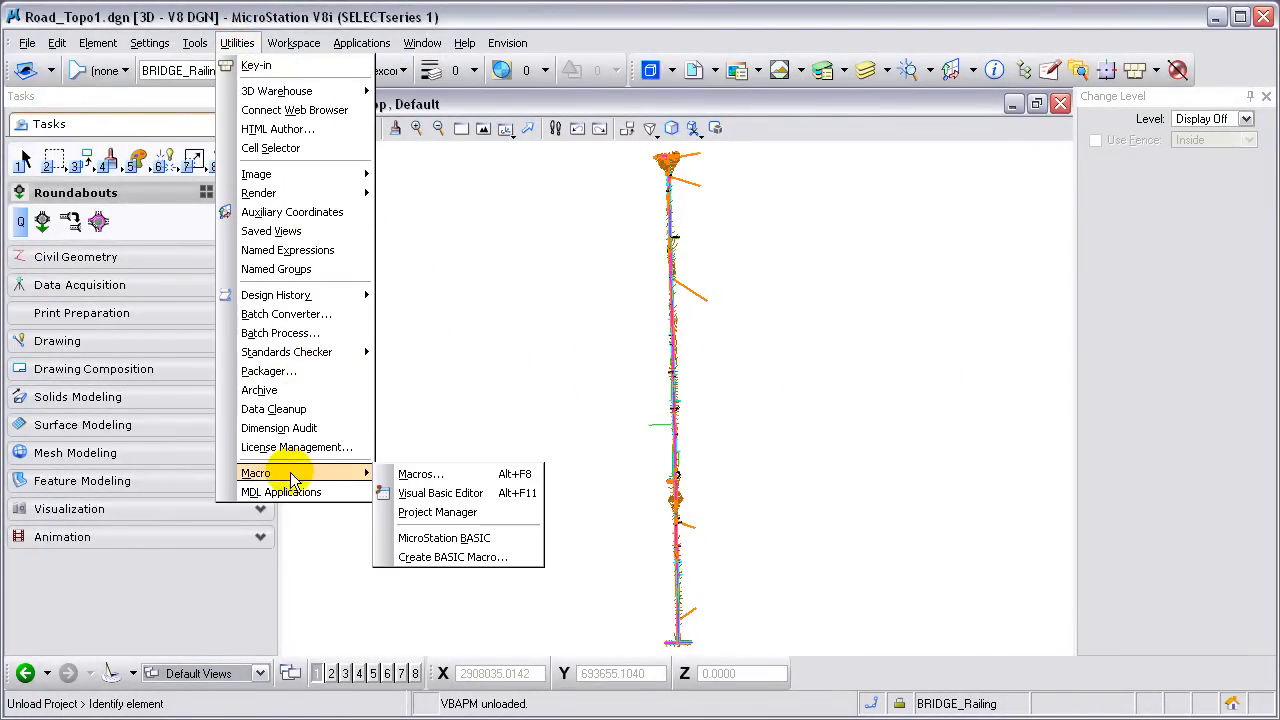
Step: Load the ViewRotation.mvba project through the Project Manager's Load dialog
{"action": "left_click", "coordinate": [430, 518]}
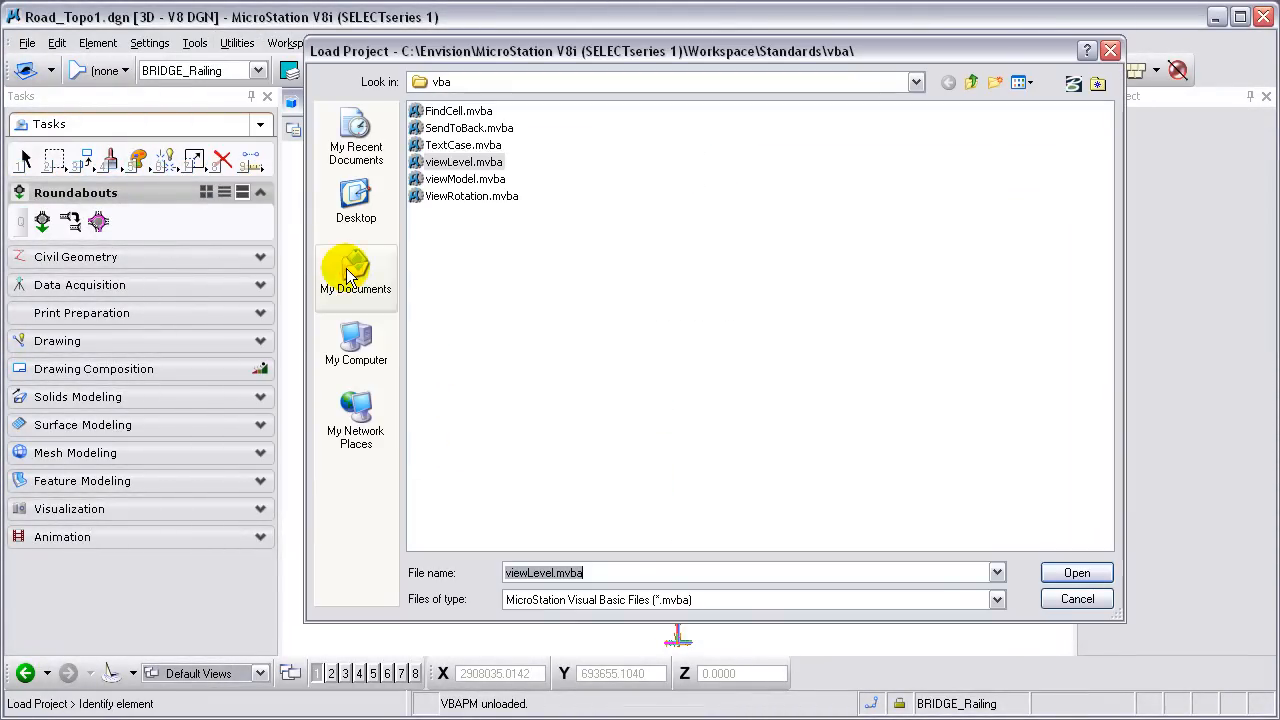
{"action": "left_click", "coordinate": [471, 196]}
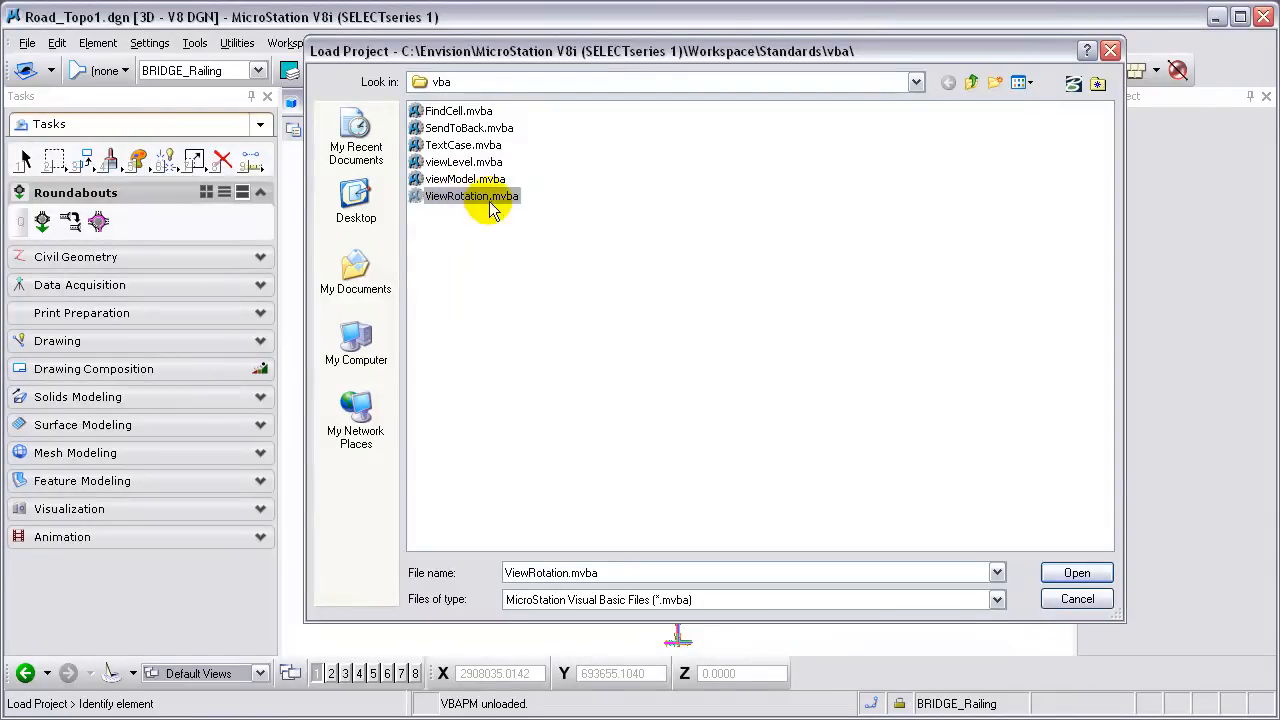
{"action": "left_click", "coordinate": [1076, 572]}
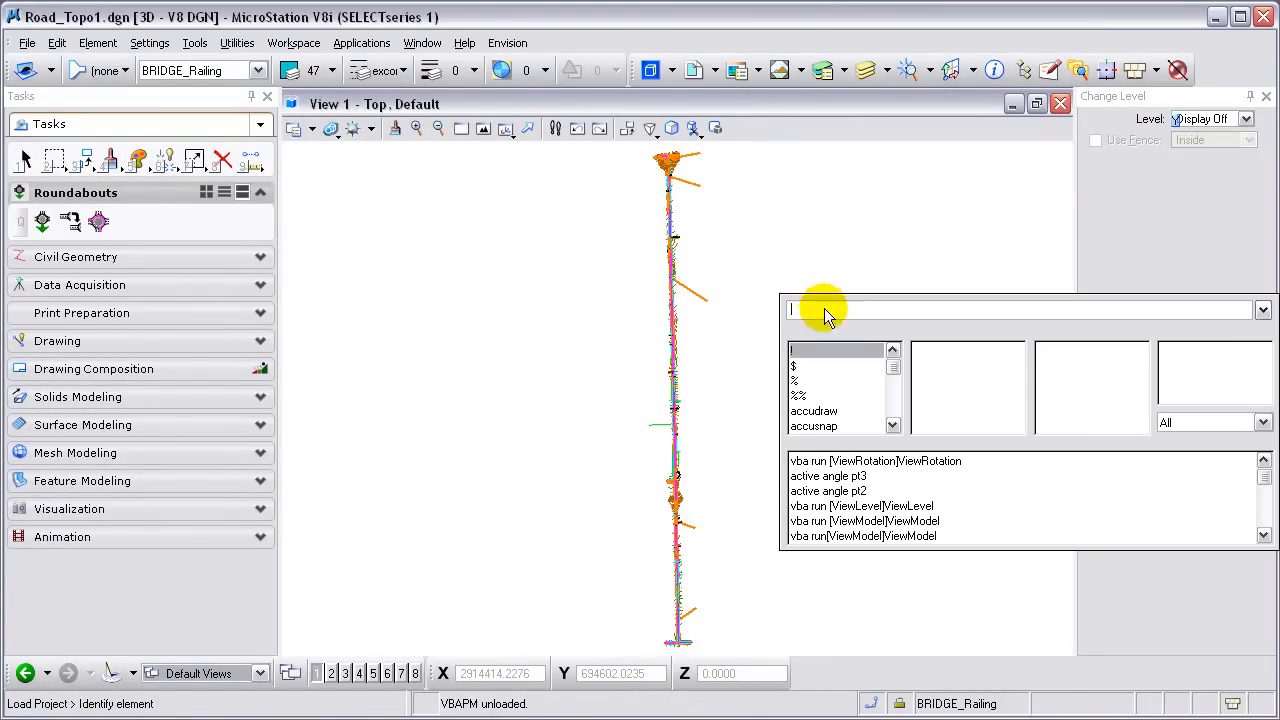
Step: Run 'vba run [ViewRotation]ViewRotation' from the key-in history to open View Rotation
{"action": "double_click", "coordinate": [875, 461]}
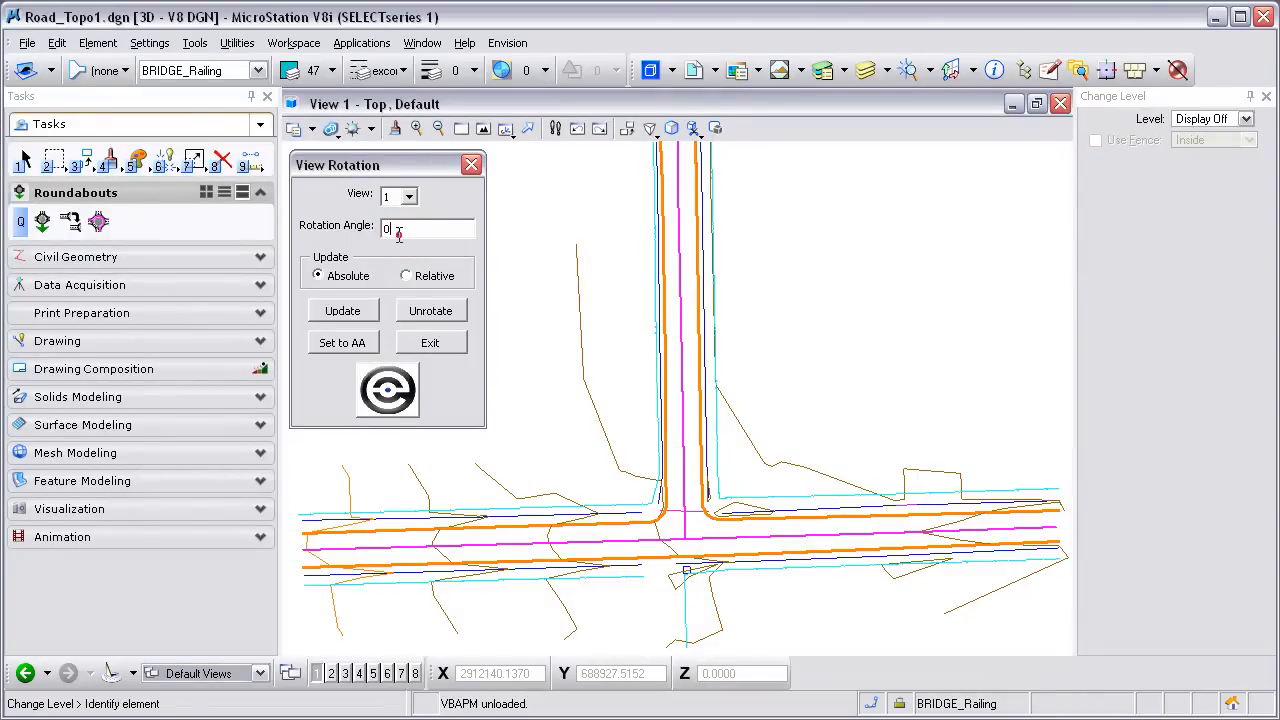
Step: Rotate View 1 to an absolute 270° angle, then enter 5 as the new angle
{"action": "type", "text": "270"}
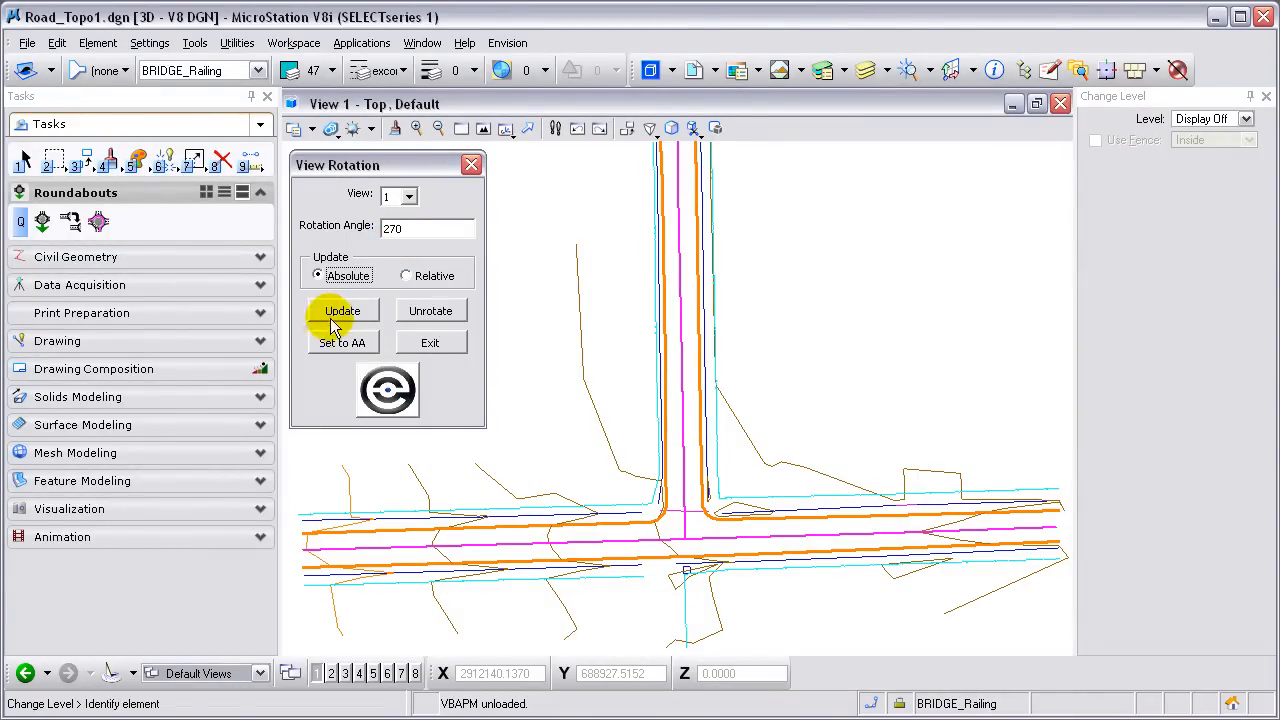
{"action": "left_click", "coordinate": [343, 310]}
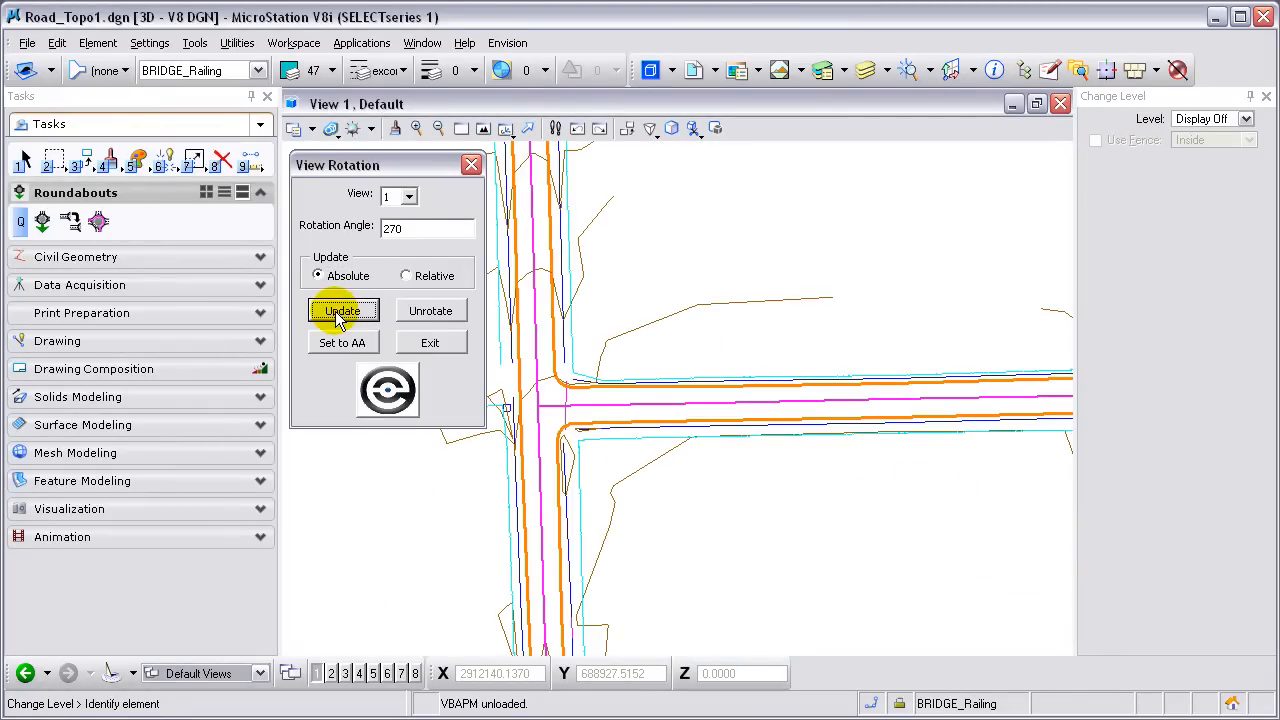
{"action": "left_click", "coordinate": [343, 310]}
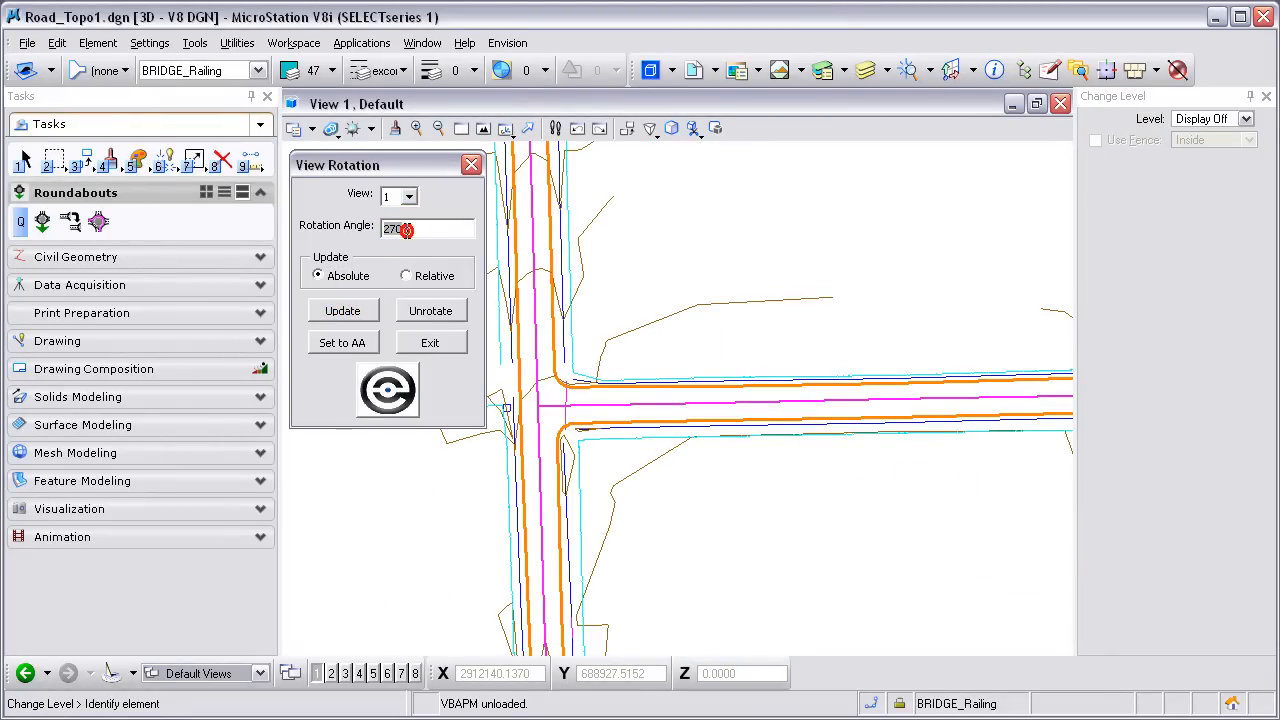
{"action": "type", "text": "5"}
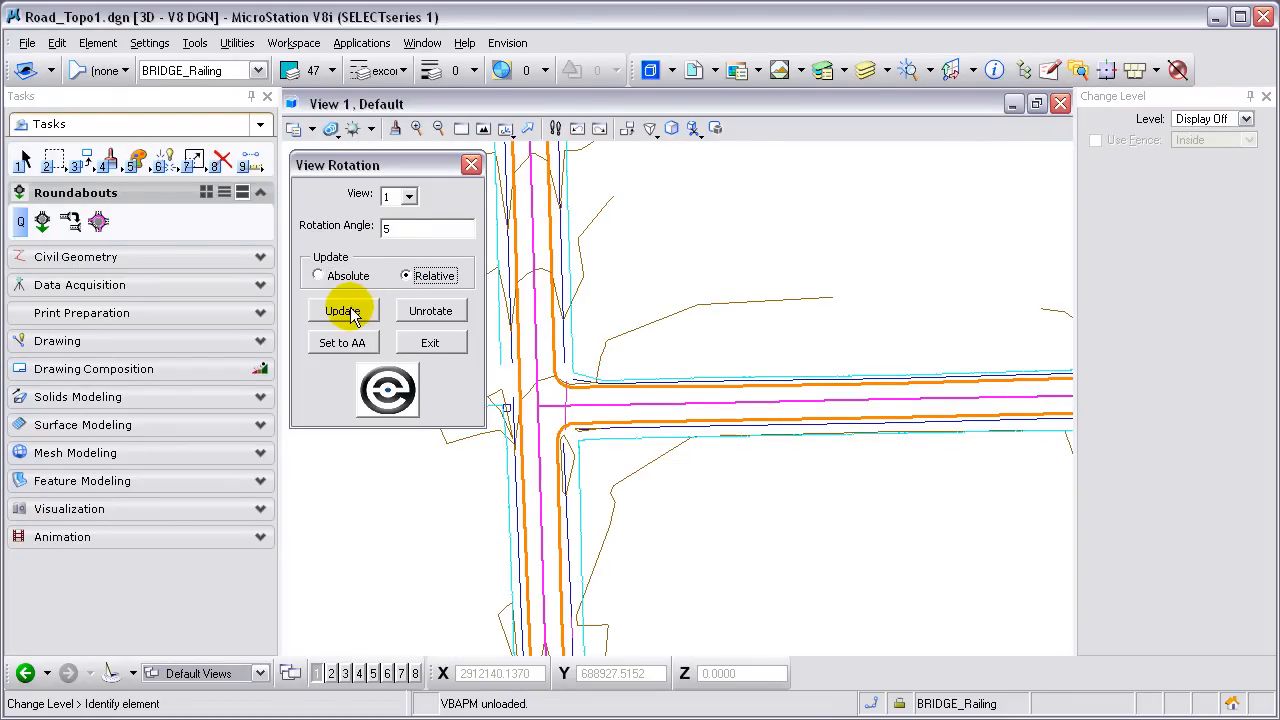
Step: Step View 1 by relative +5° and -5° twice, then unrotate it to Top
{"action": "left_click", "coordinate": [343, 310]}
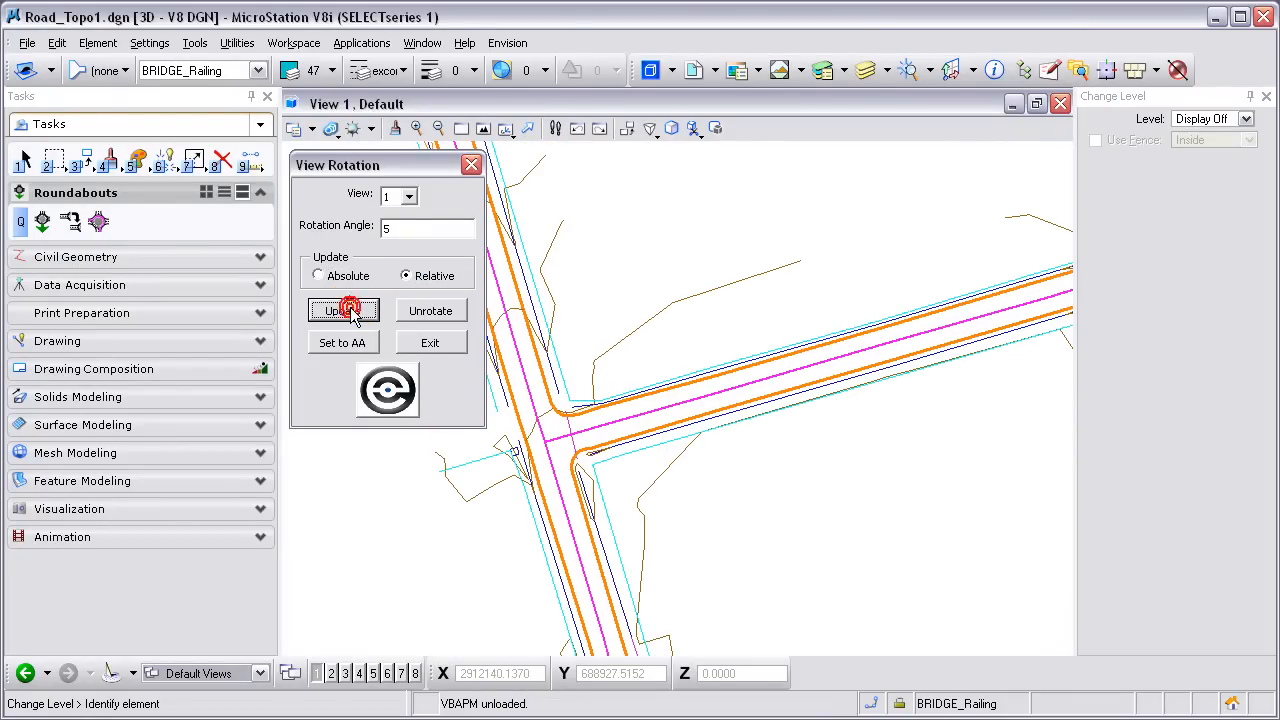
{"action": "left_click", "coordinate": [343, 310]}
{"action": "type", "text": "-5"}
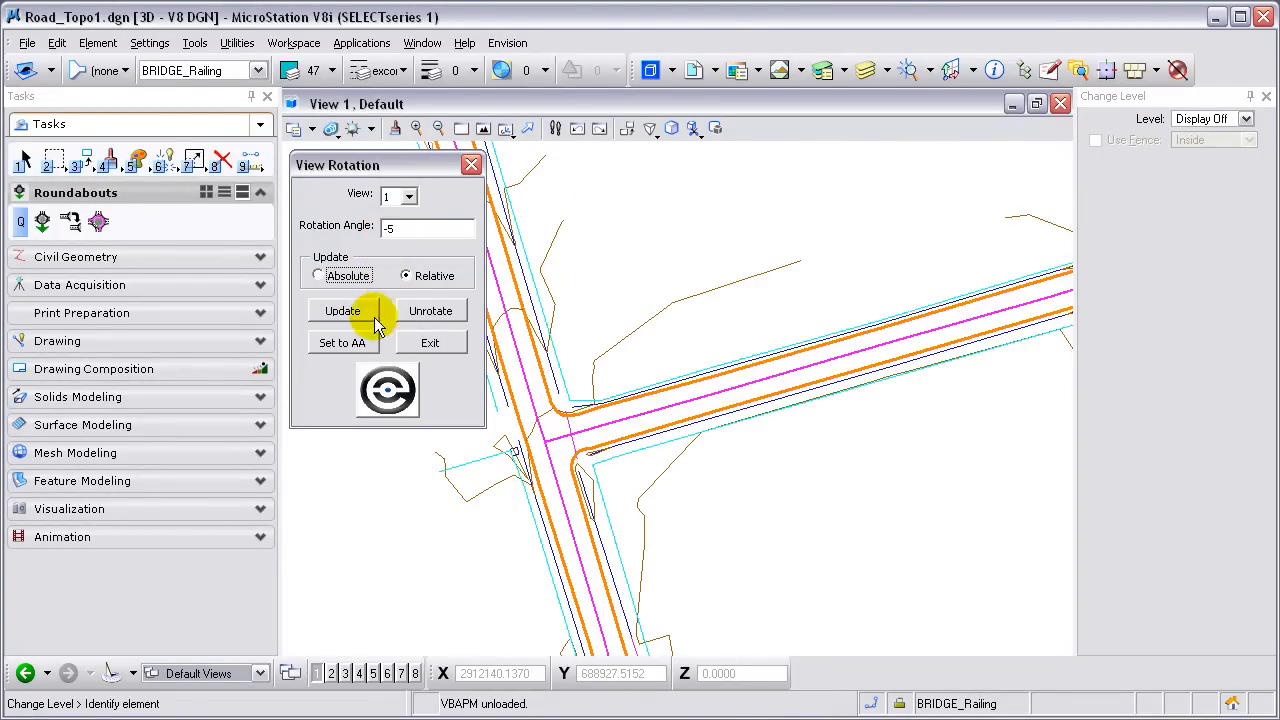
{"action": "left_click", "coordinate": [343, 310]}
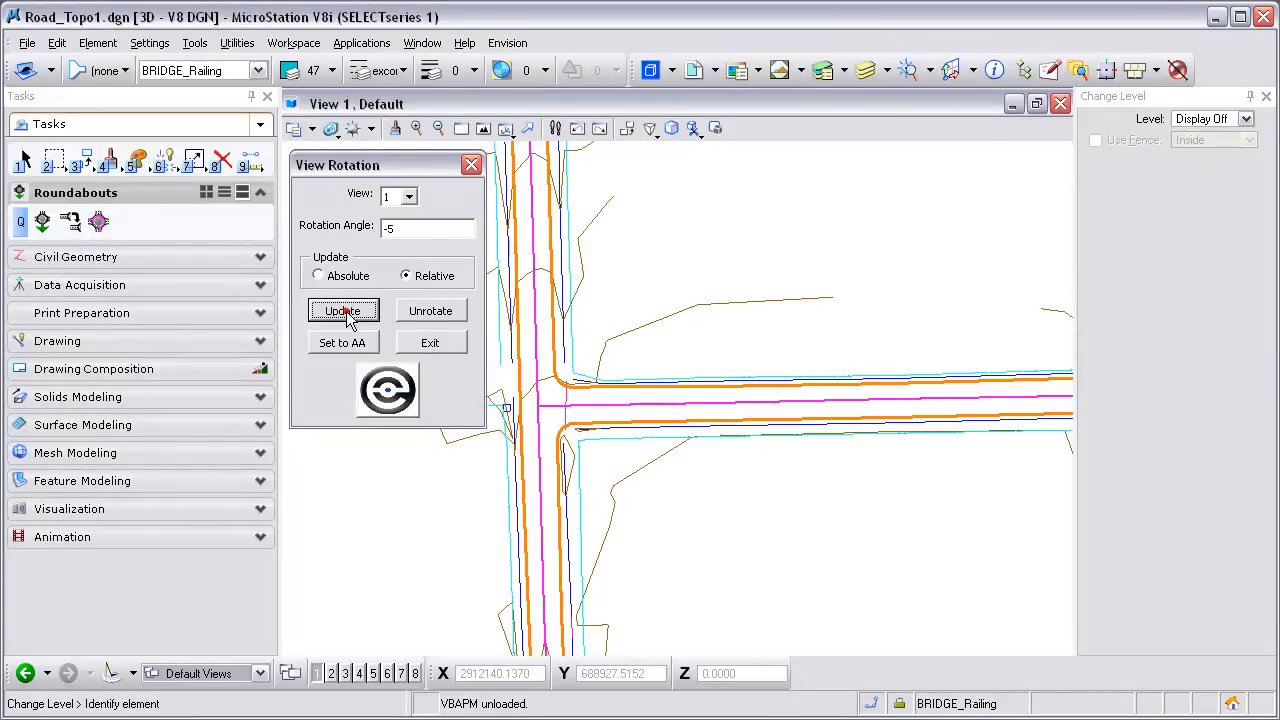
{"action": "left_click", "coordinate": [343, 311]}
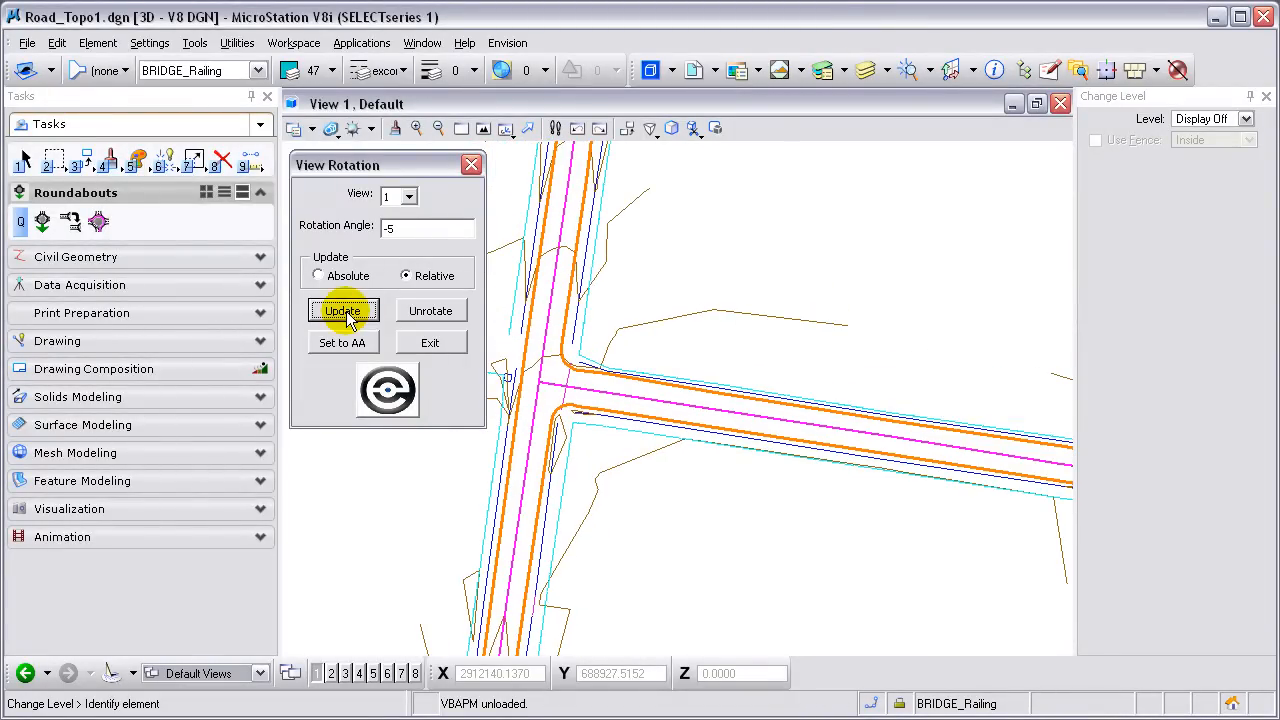
{"action": "left_click", "coordinate": [318, 275]}
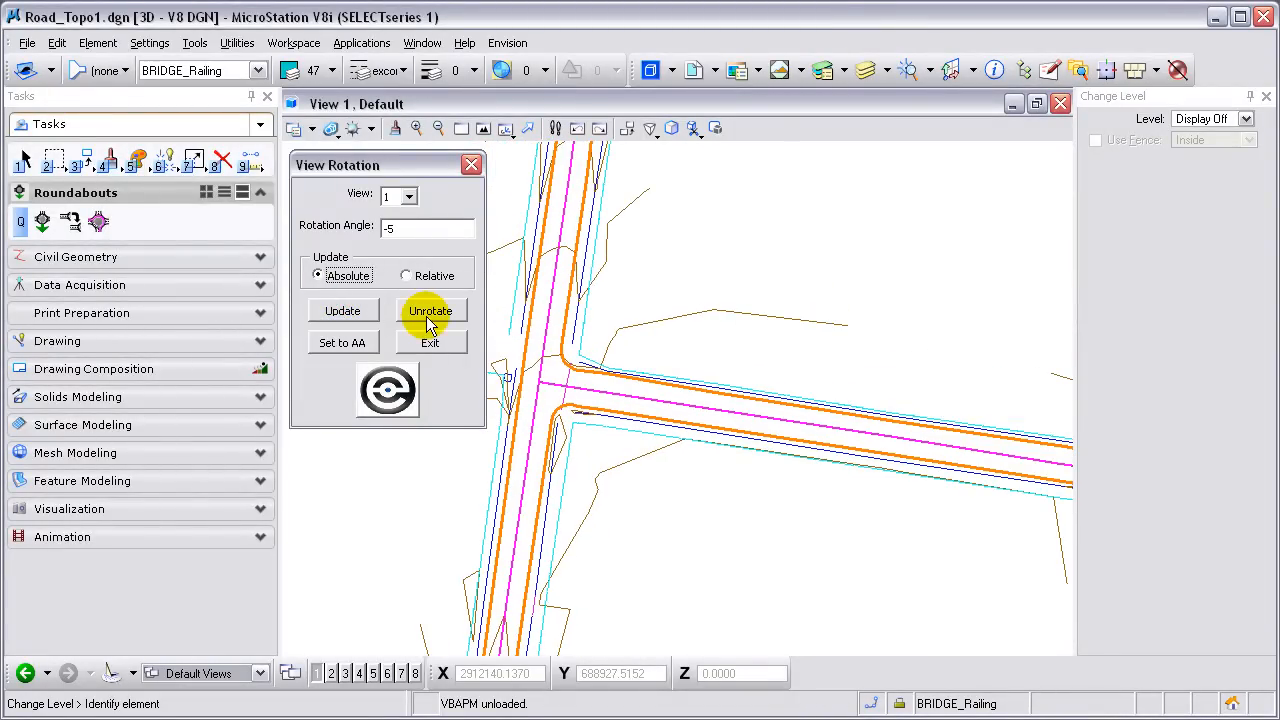
{"action": "left_click", "coordinate": [430, 311]}
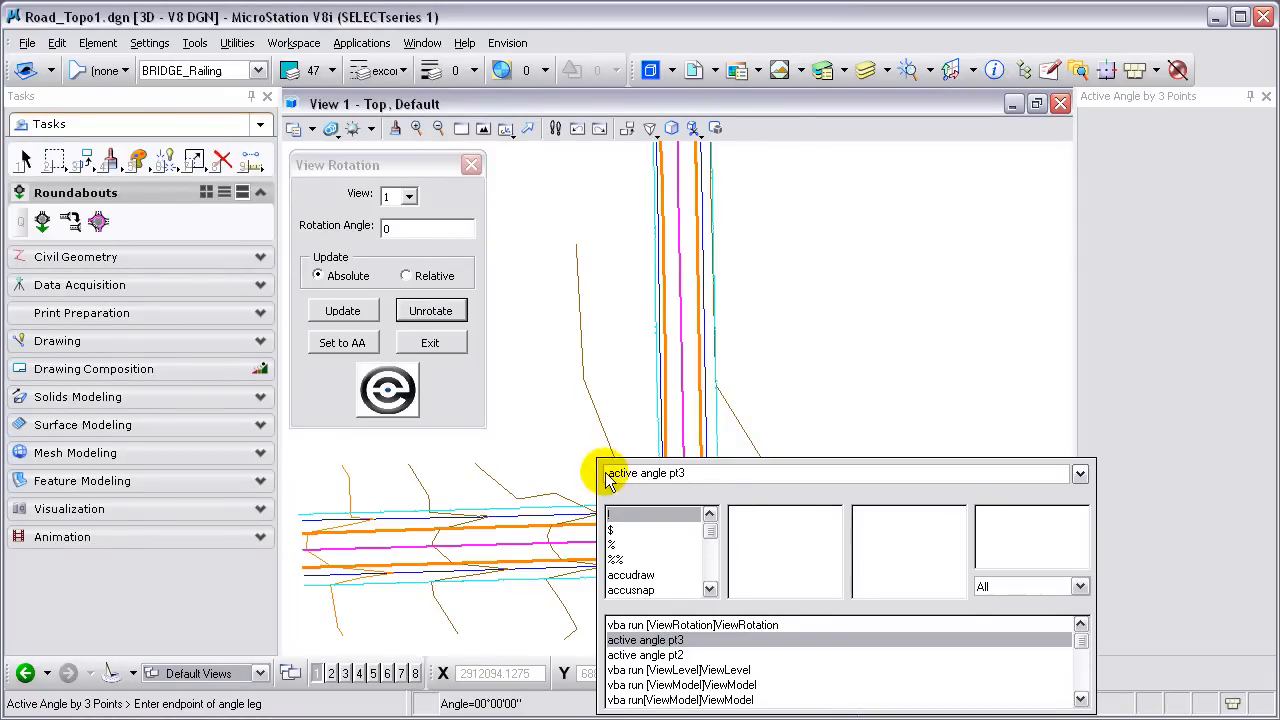
{"action": "mouse_move", "coordinate": [705, 483]}
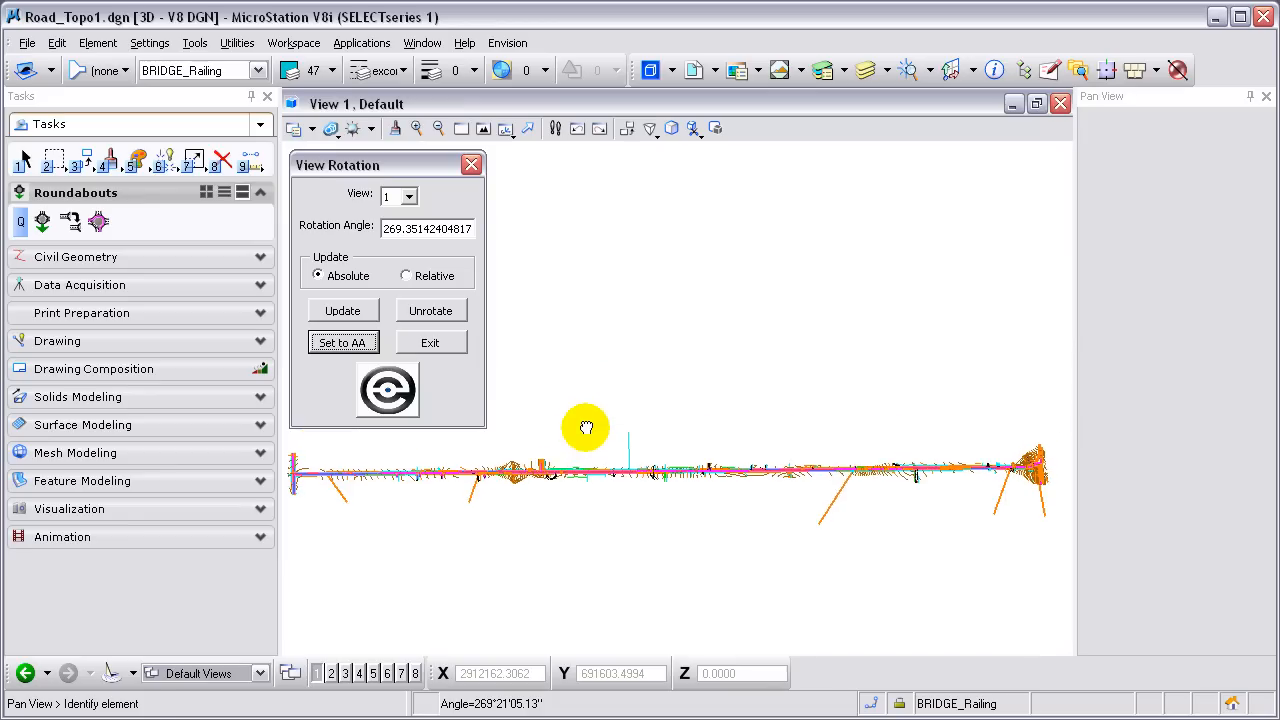
Step: Reposition the road rotated to 269.35° in View 1 and exit the dialog
{"action": "left_click", "coordinate": [388, 390]}
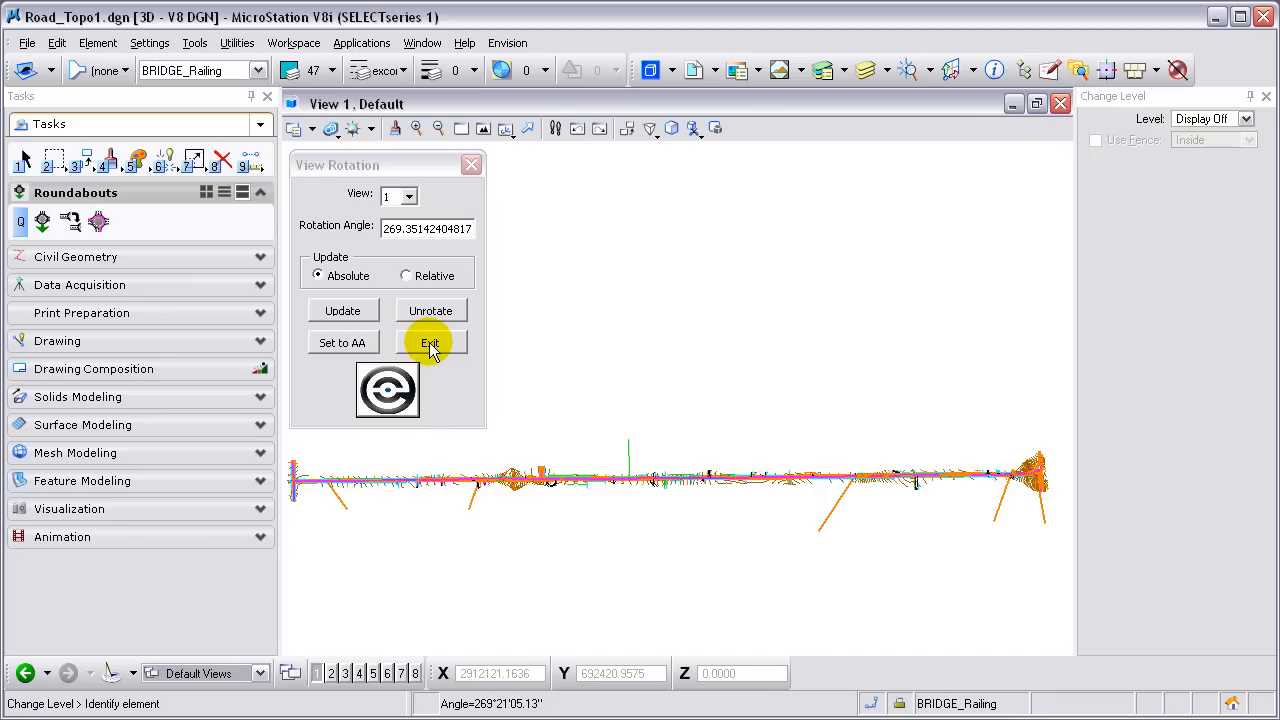
{"action": "left_click", "coordinate": [430, 343]}
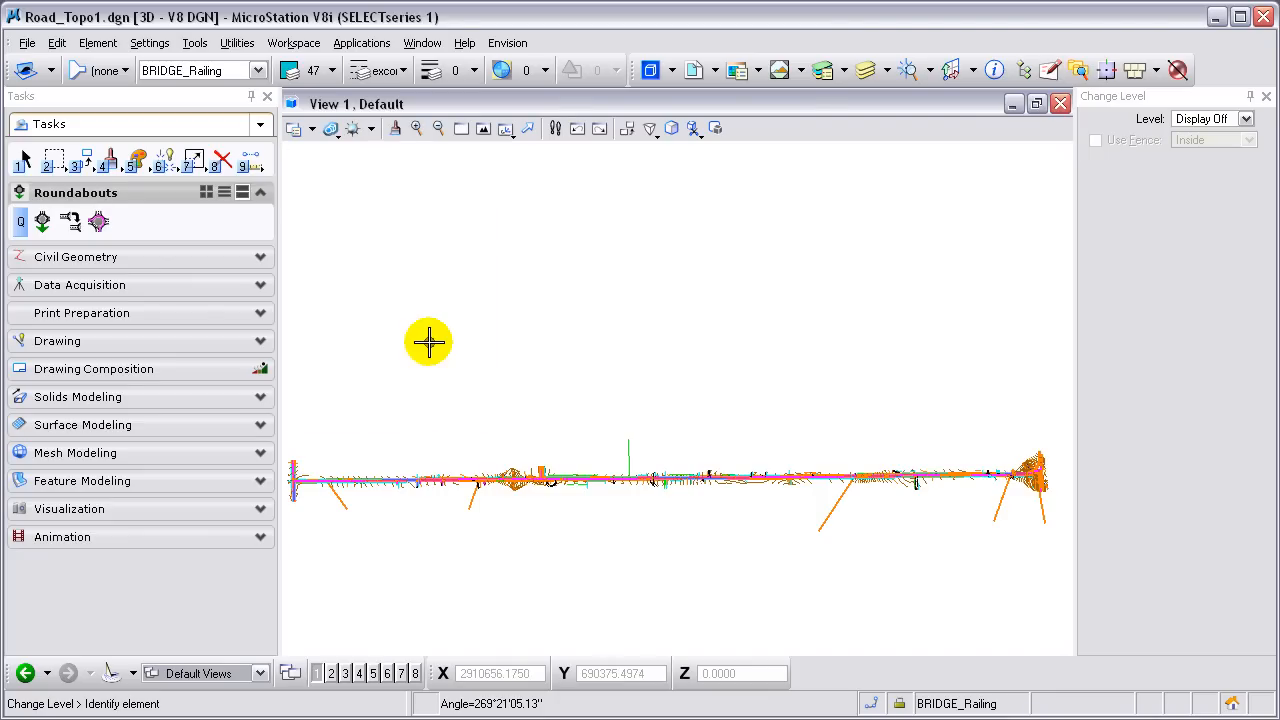
{"action": "mouse_move", "coordinate": [508, 42]}
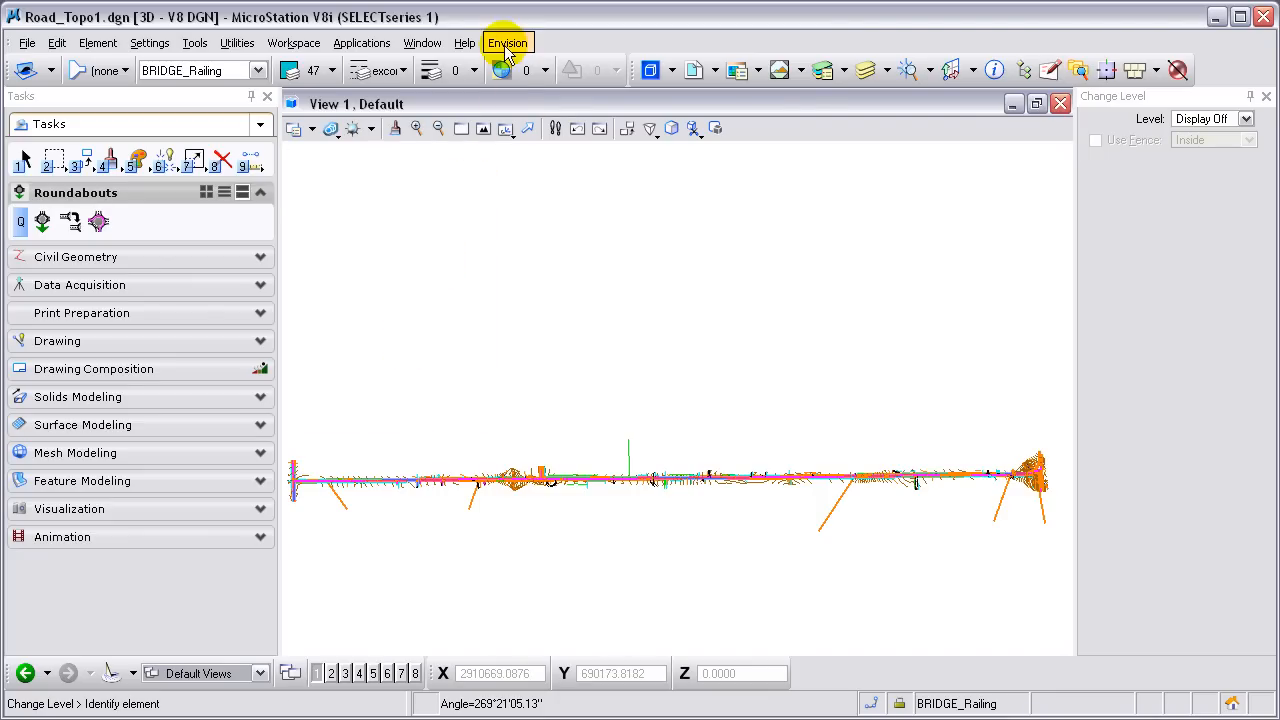
Step: Relaunch View Rotation from Envision, move it aside and select View 1
{"action": "left_click", "coordinate": [507, 42]}
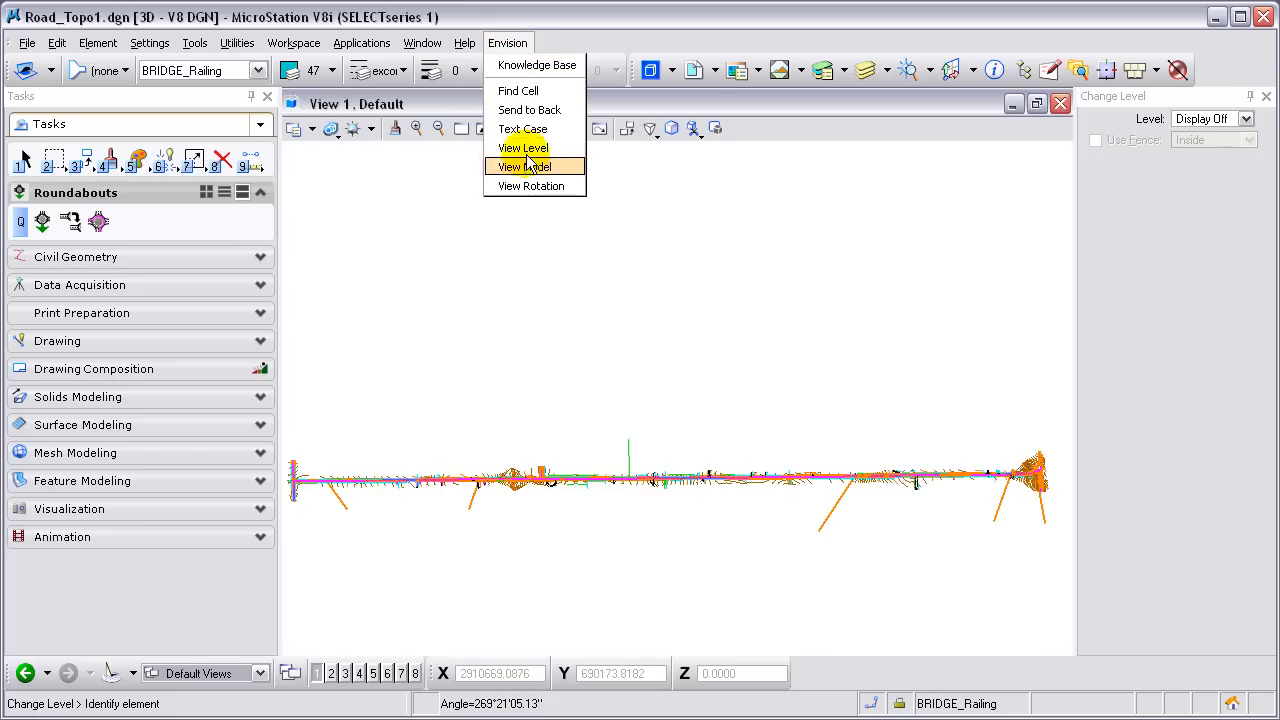
{"action": "left_click", "coordinate": [531, 186]}
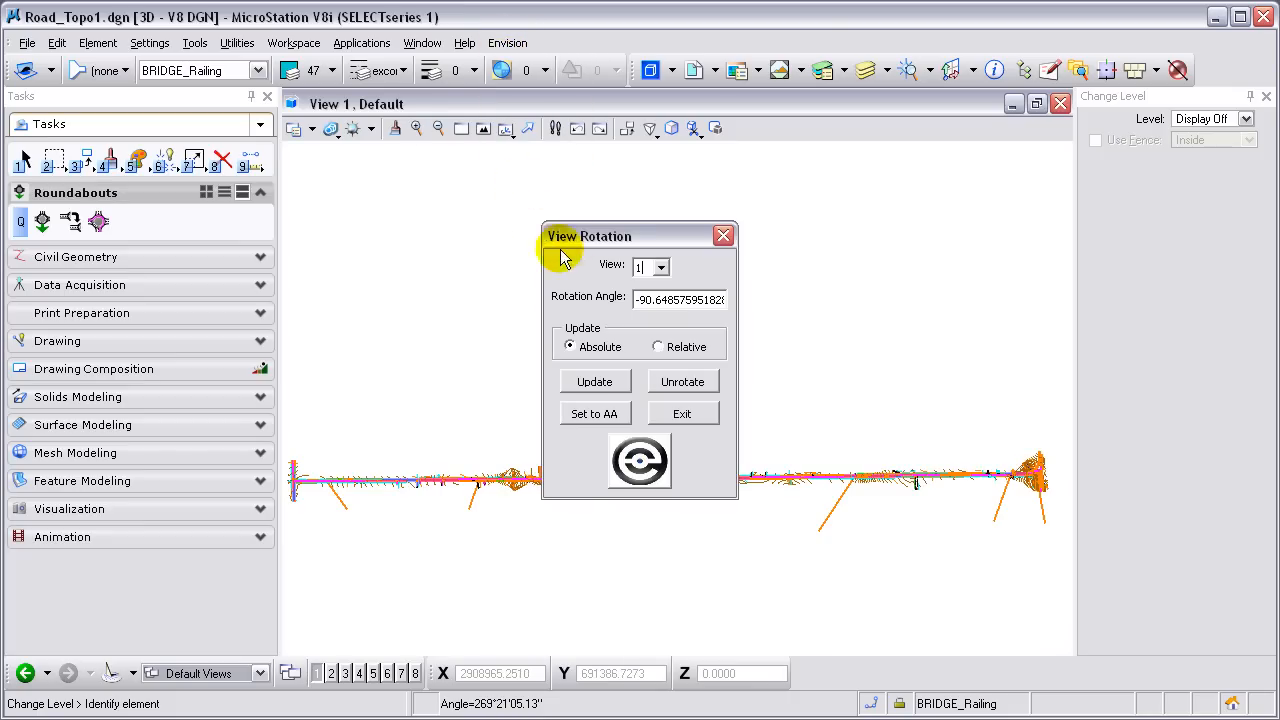
{"action": "left_click_drag", "start_coordinate": [589, 236], "coordinate": [391, 164]}
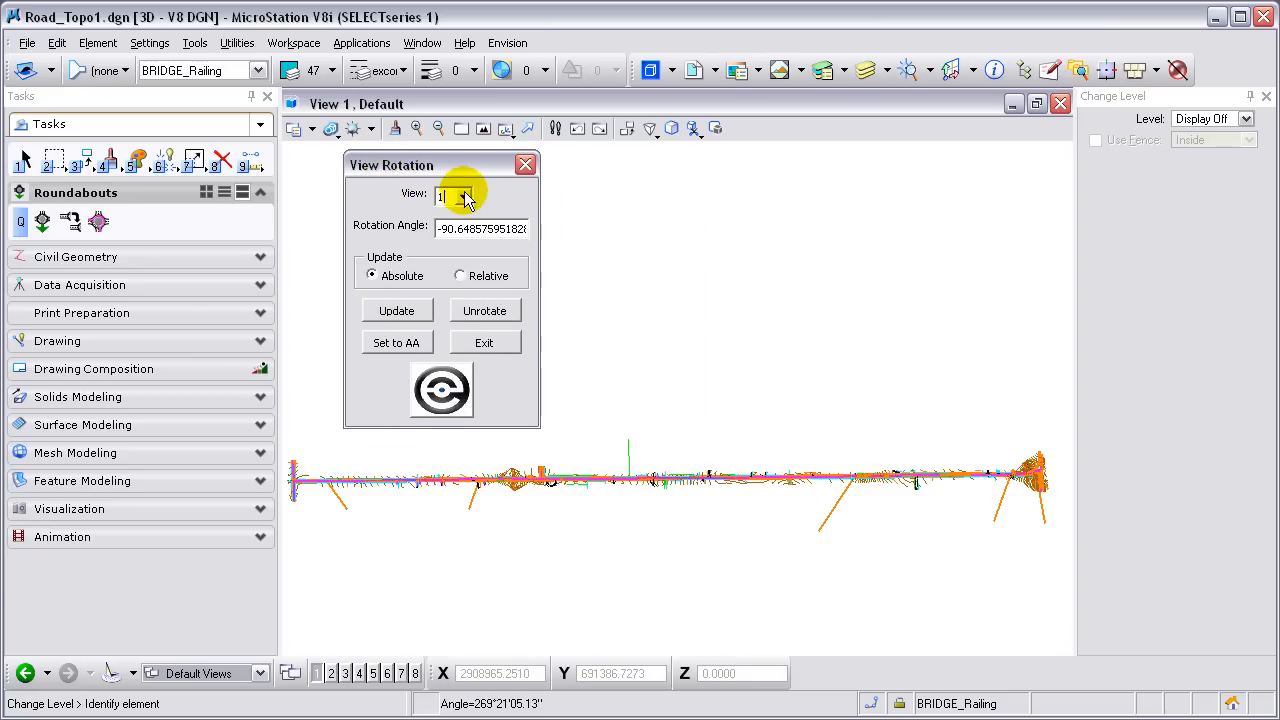
{"action": "left_click", "coordinate": [465, 195]}
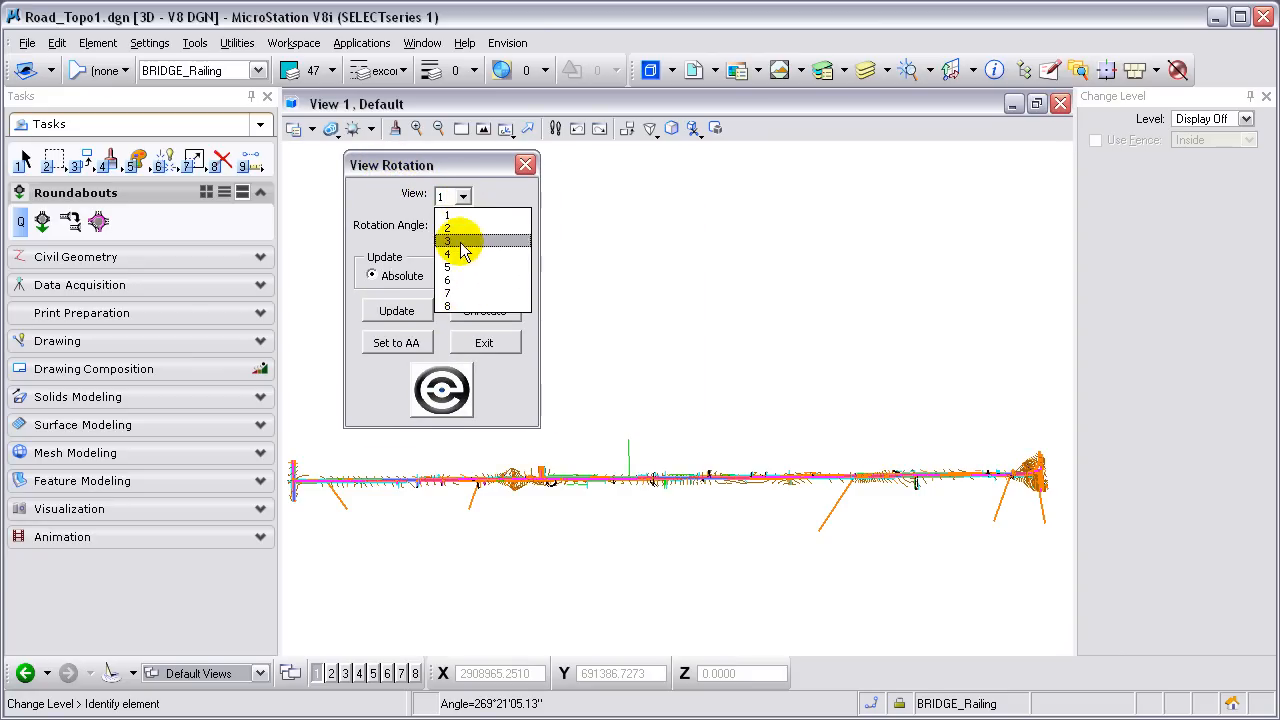
{"action": "left_click", "coordinate": [465, 245]}
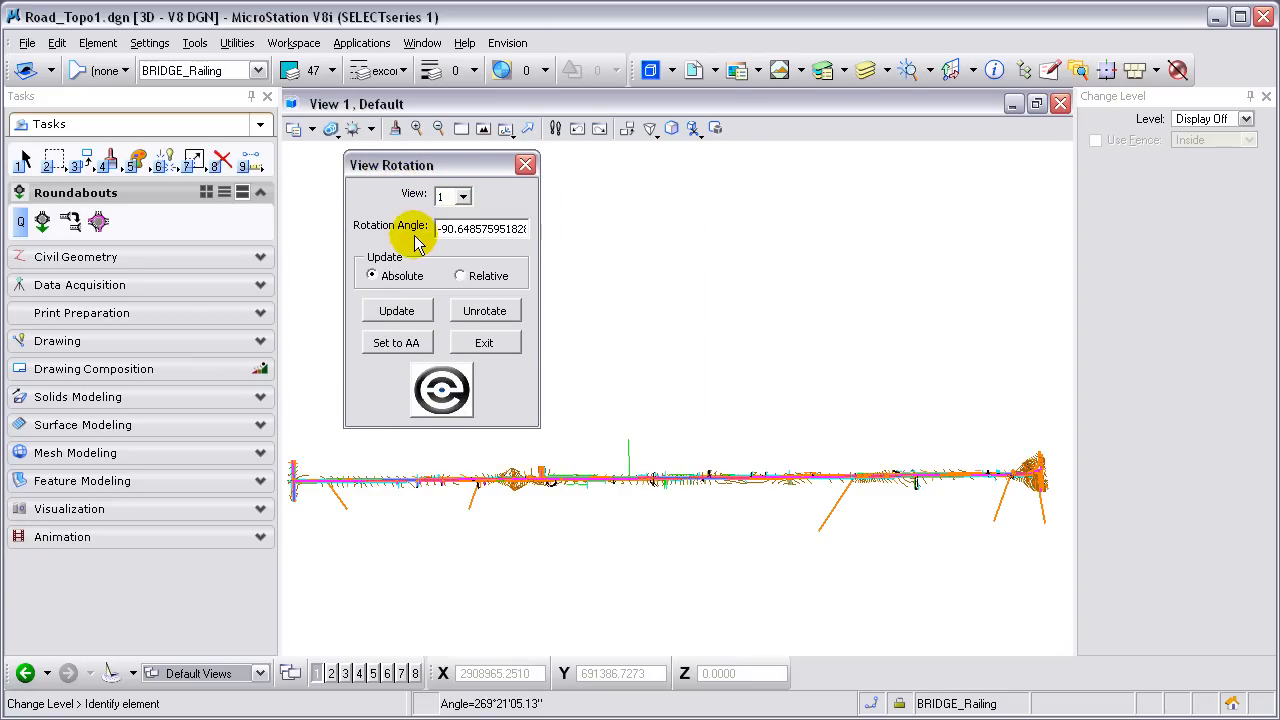